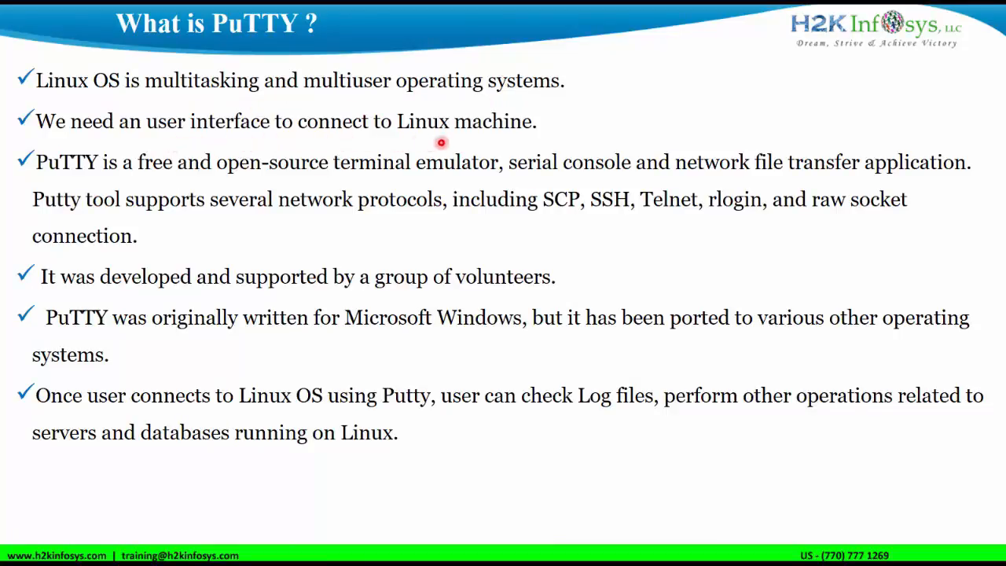
mouse_move(818, 417)
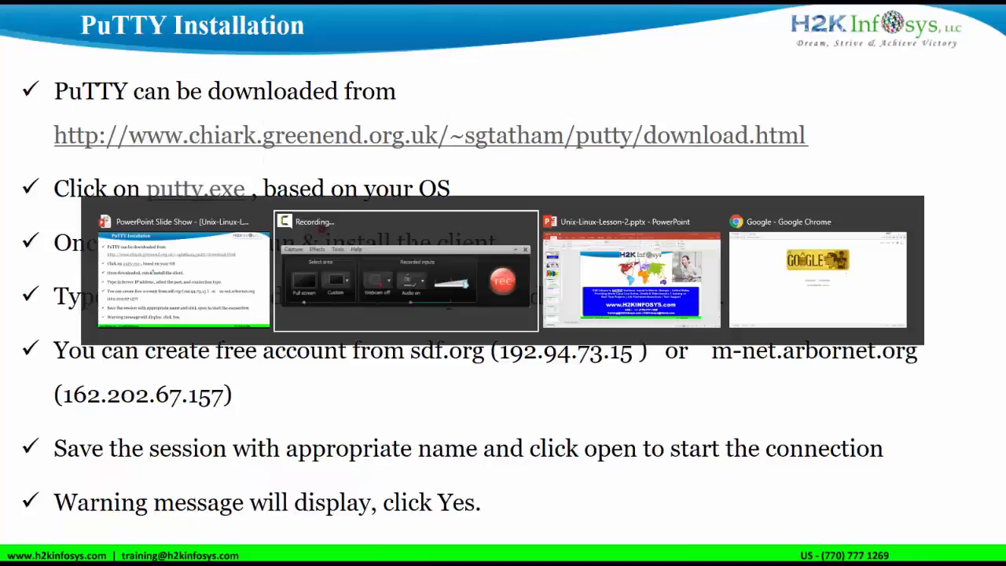
- Search Google for PuTTY and download putty.exe from the chiark download page
click(817, 270)
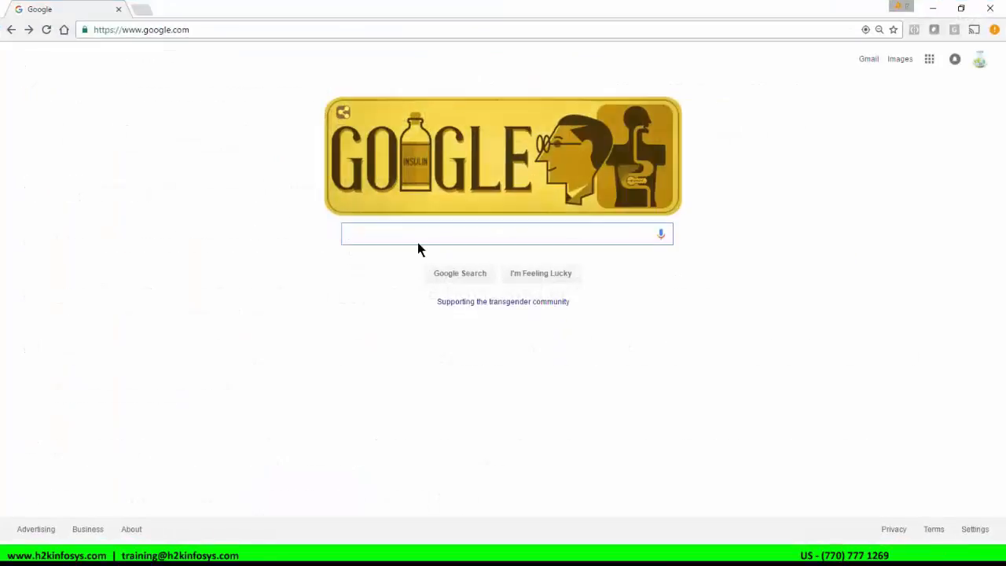
text(put)
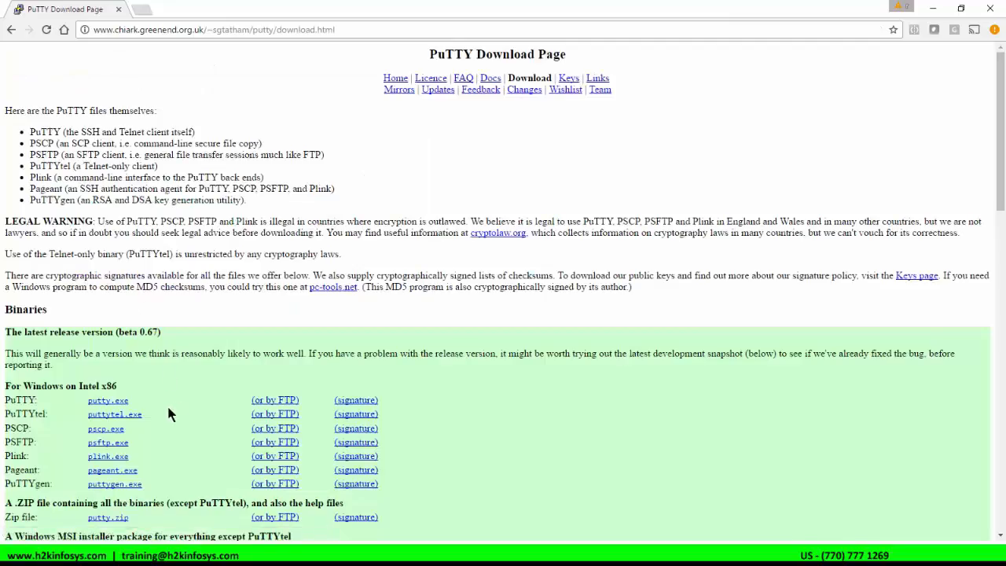
mouse_move(107, 401)
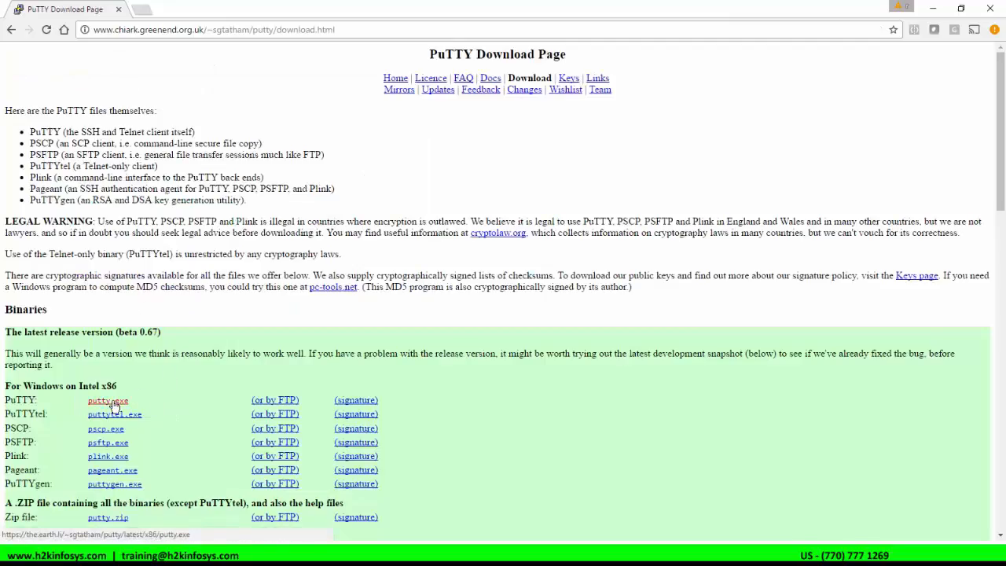
click(107, 401)
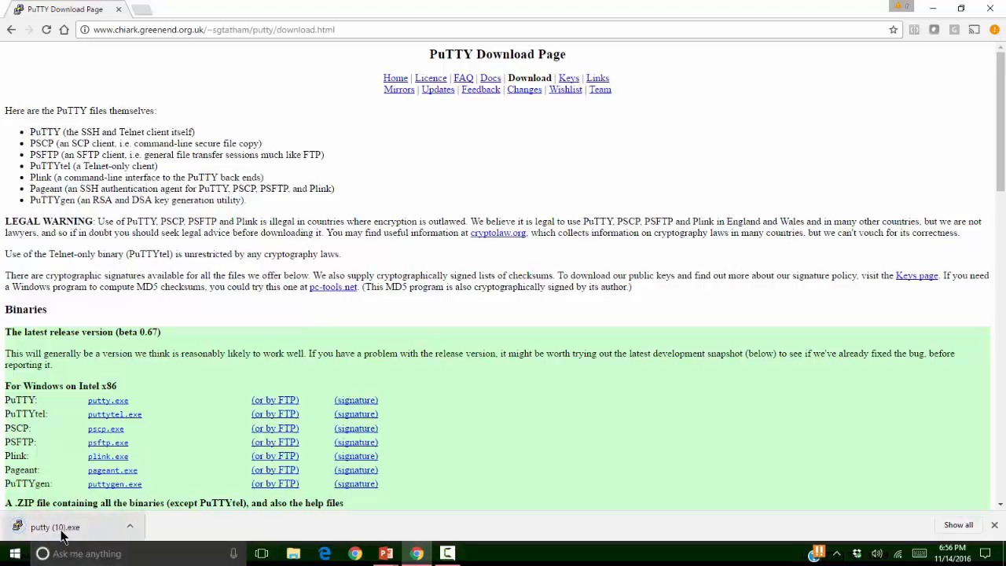
- Run putty.exe and enter 192.94.73.15 as the Host Name
click(61, 526)
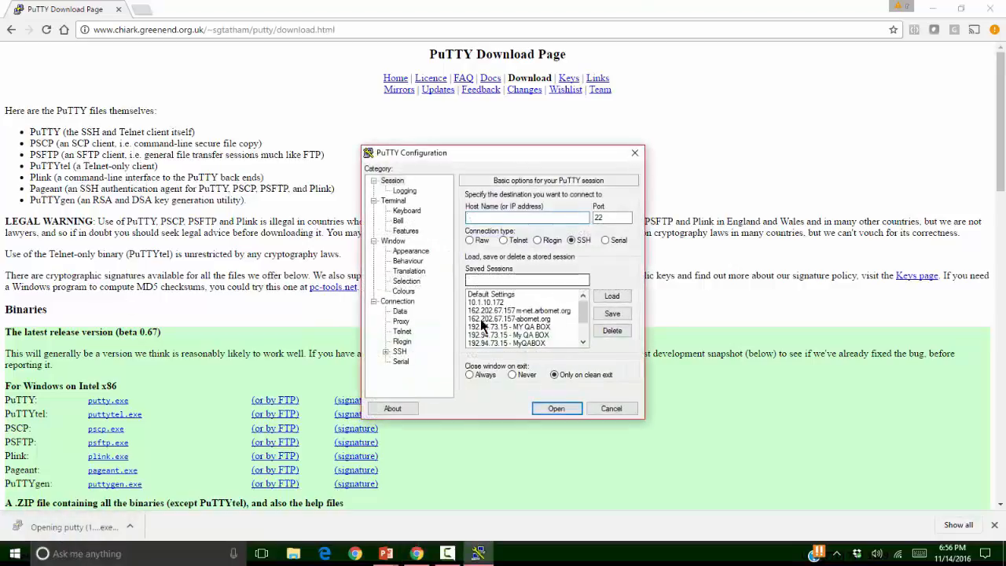
click(526, 217)
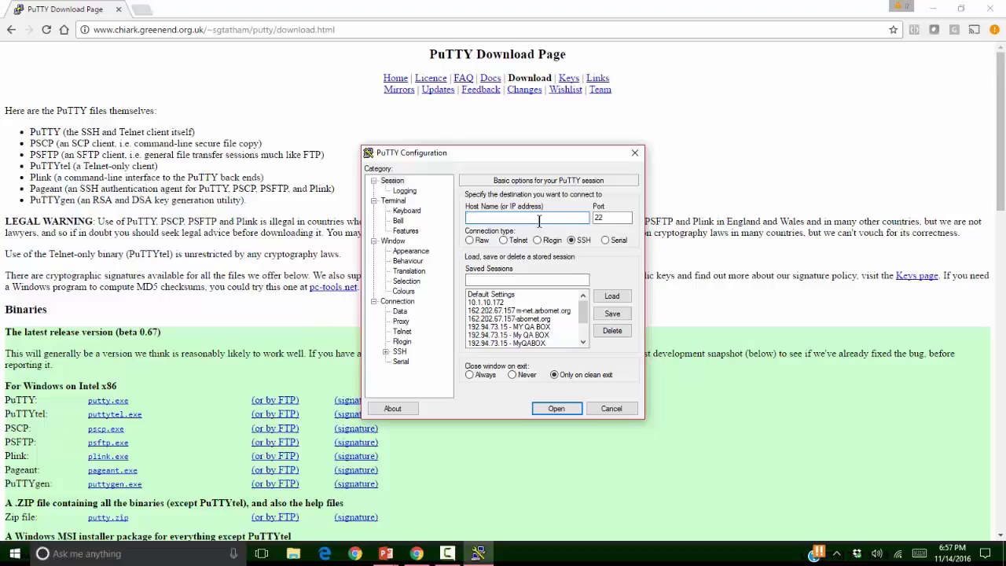
text(192.94.73.15)
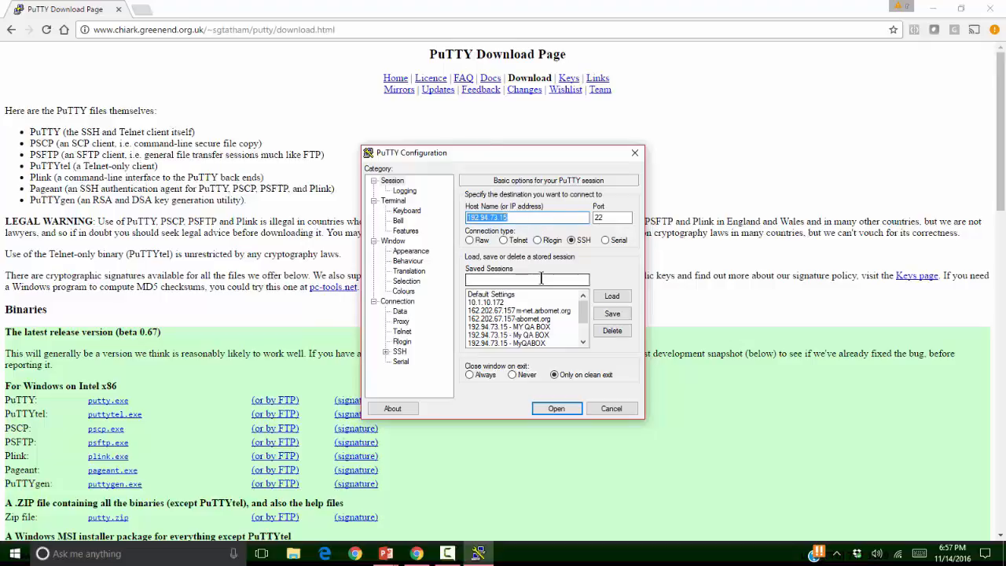
- Save the session as 'My QA Box' and open the connection to the login prompt
click(509, 325)
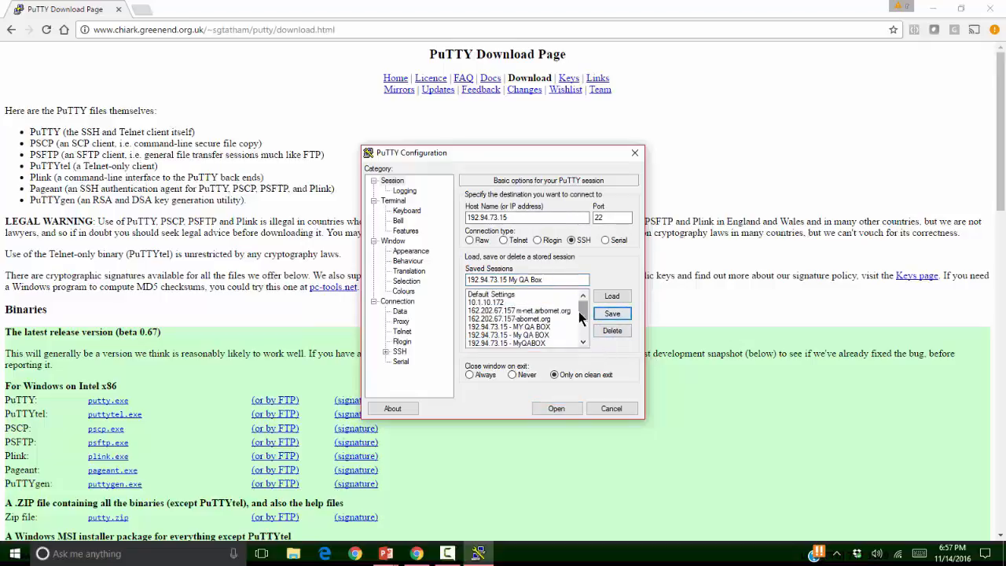
click(518, 317)
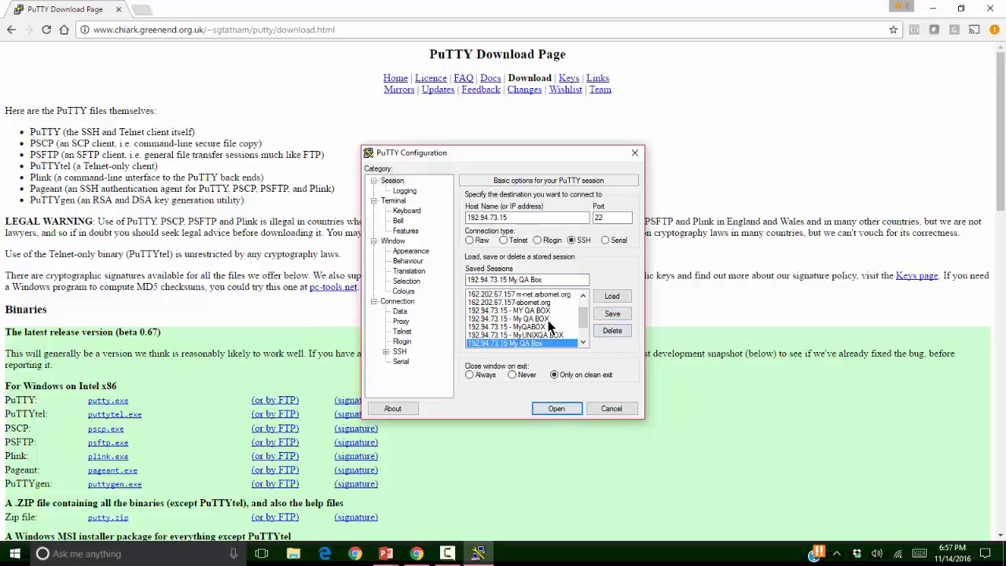
click(556, 408)
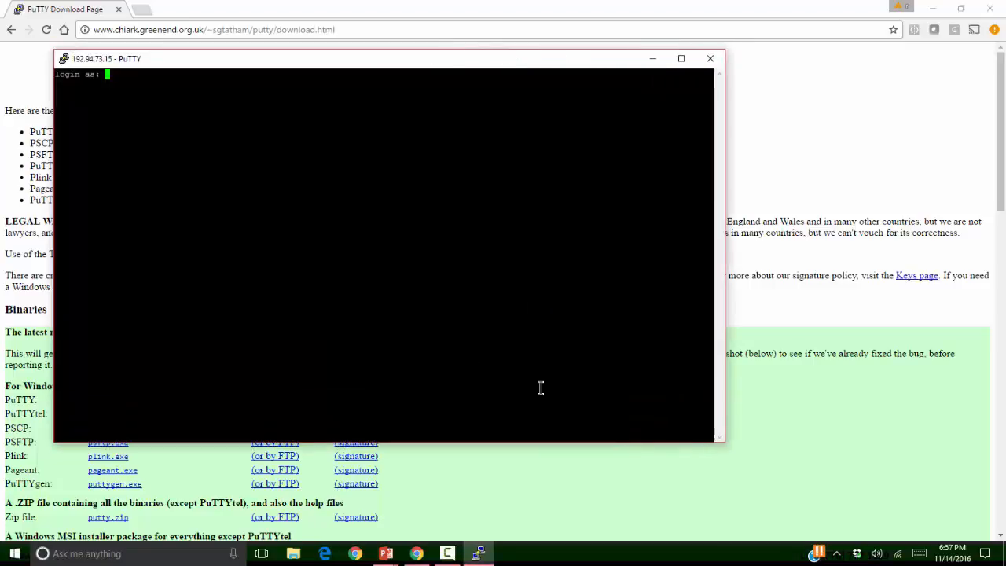
mouse_move(419, 286)
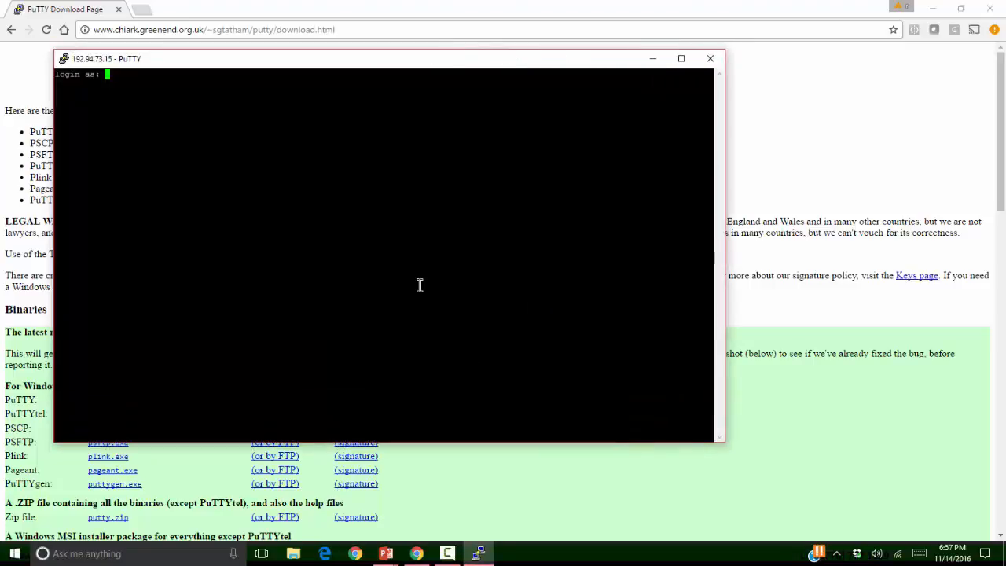
- Log in as h2kunix, answer the backspace prompt, then run ls and mkdir test
text(h2kunix)
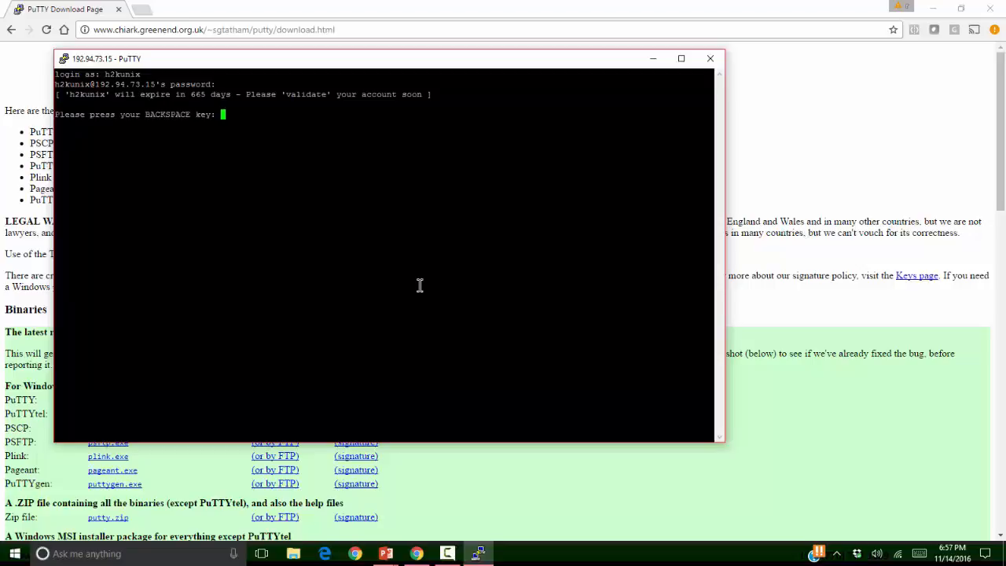
key(backspace)
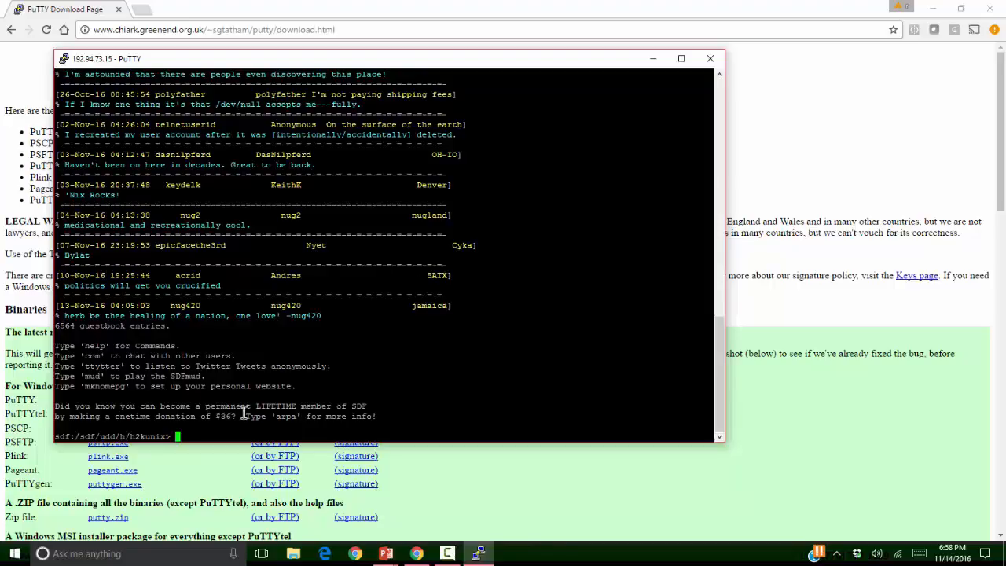
mouse_move(434, 388)
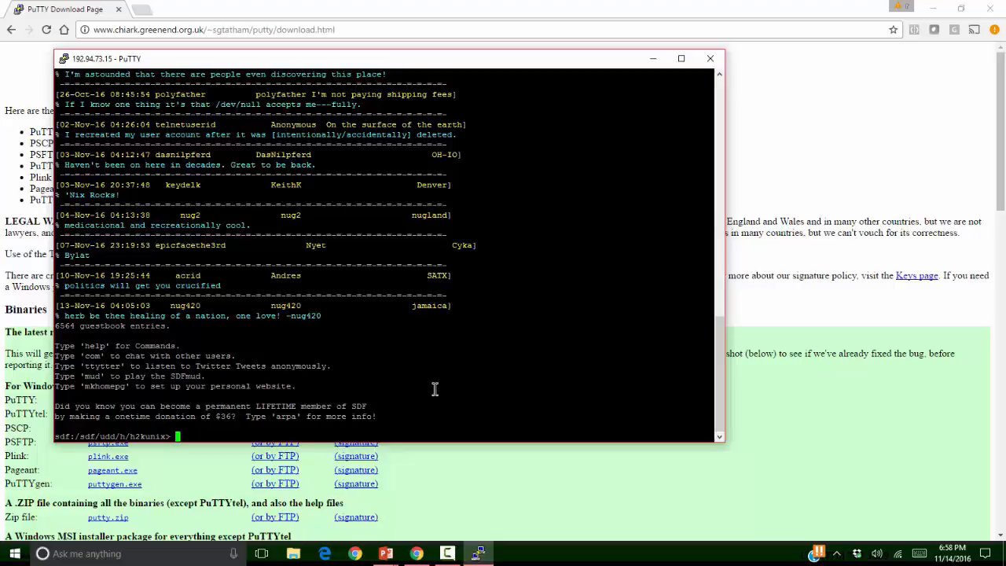
text(ls)
text(mkdir test)
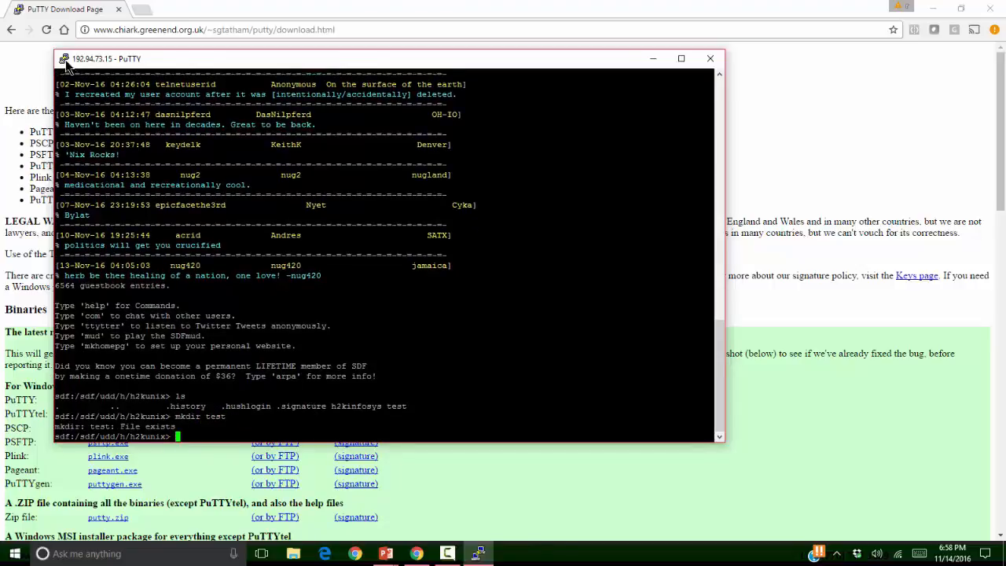
- Via Change Settings > Appearance, set the terminal font to bold 16-point Courier New and apply it
click(66, 58)
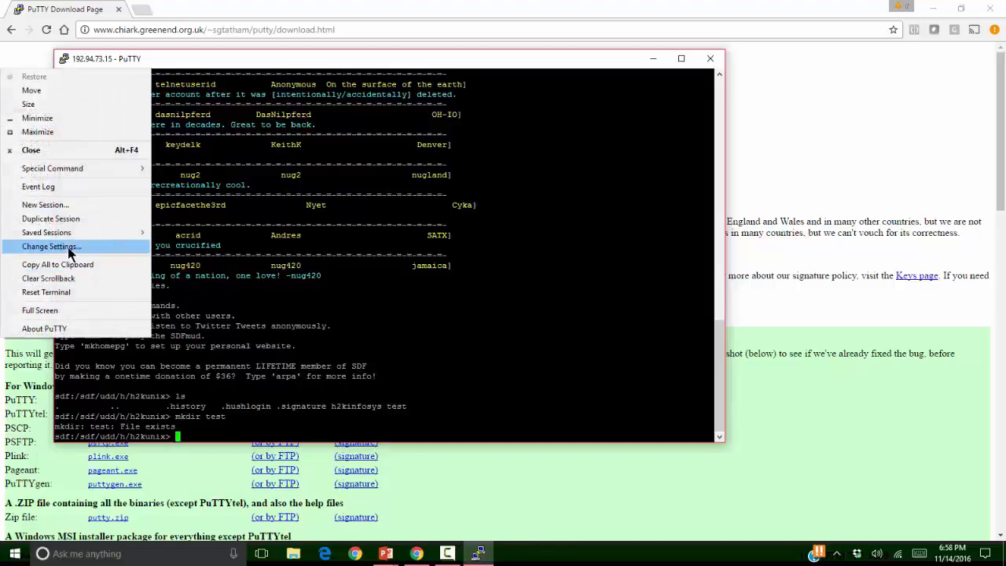
click(52, 245)
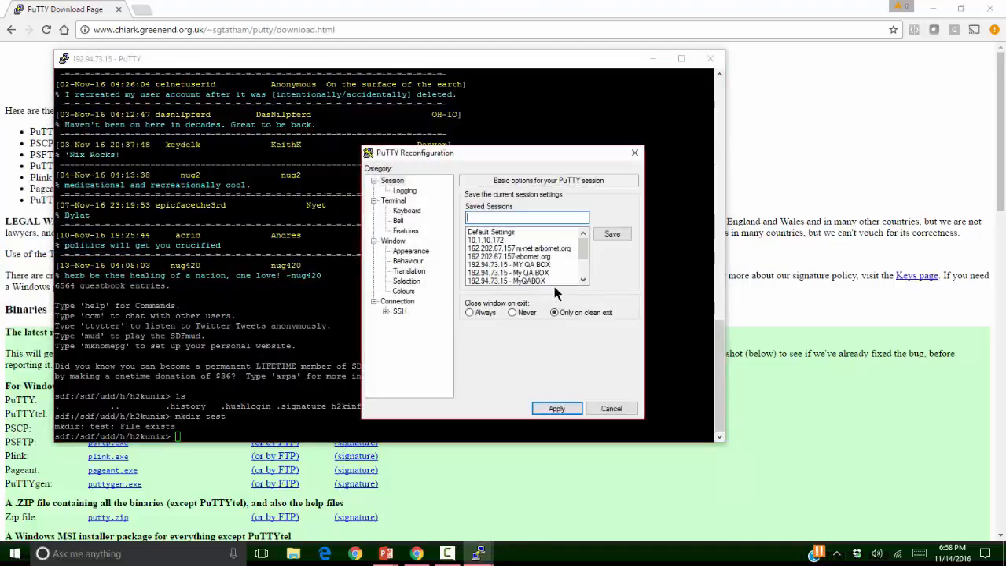
click(410, 250)
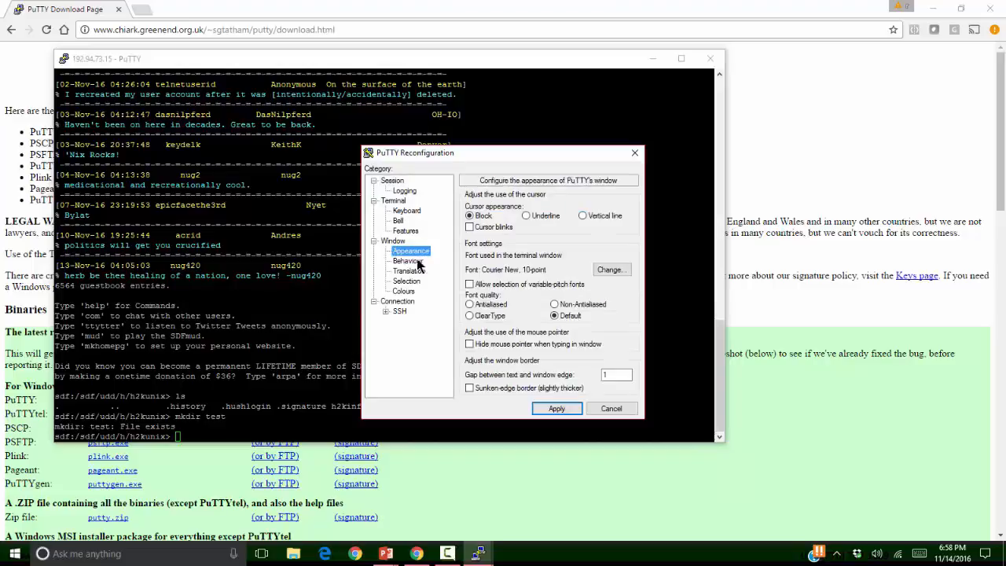
click(609, 268)
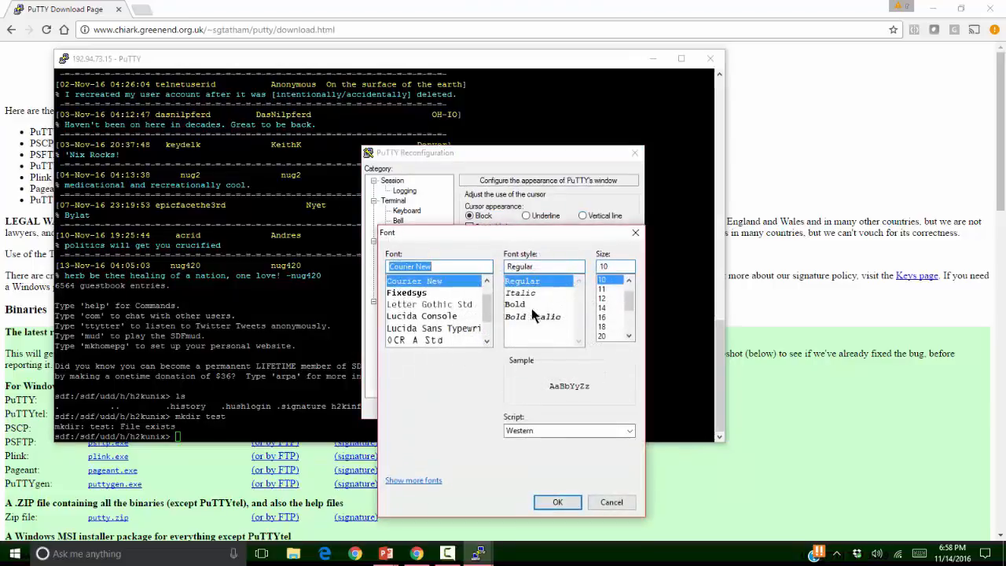
click(515, 305)
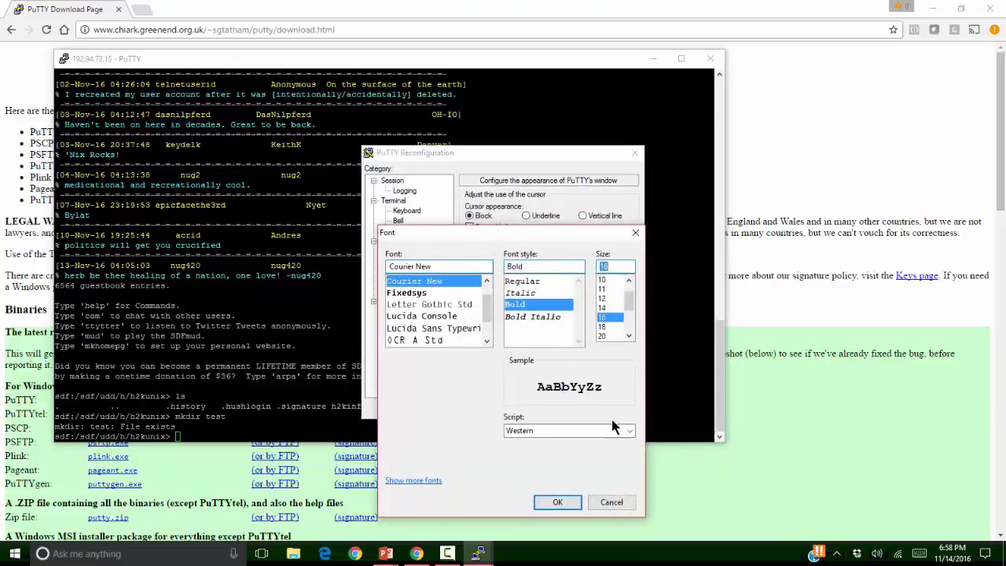
click(556, 501)
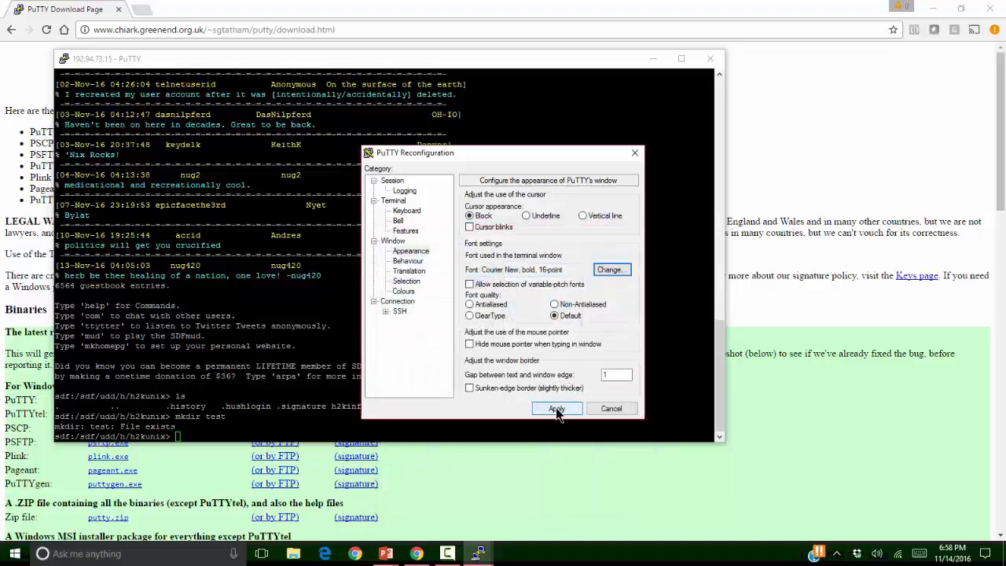
click(556, 408)
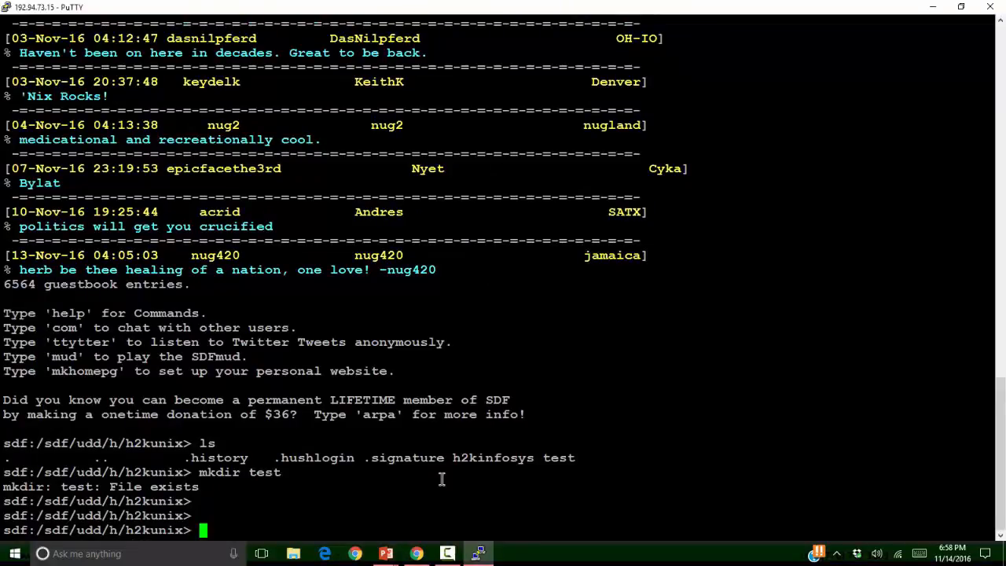
- Run exit to log out, then close the PuTTY window and confirm
text(exit)
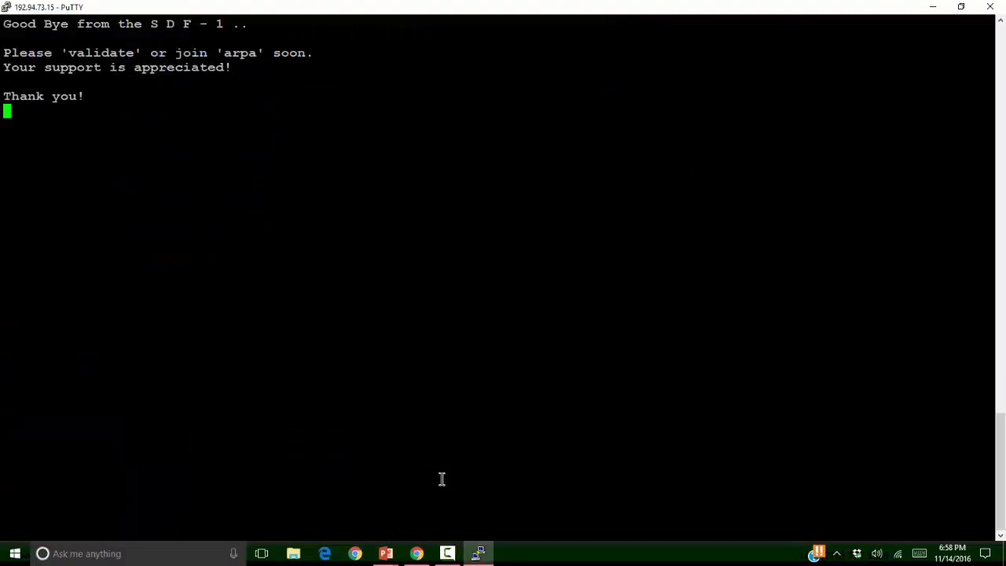
click(990, 6)
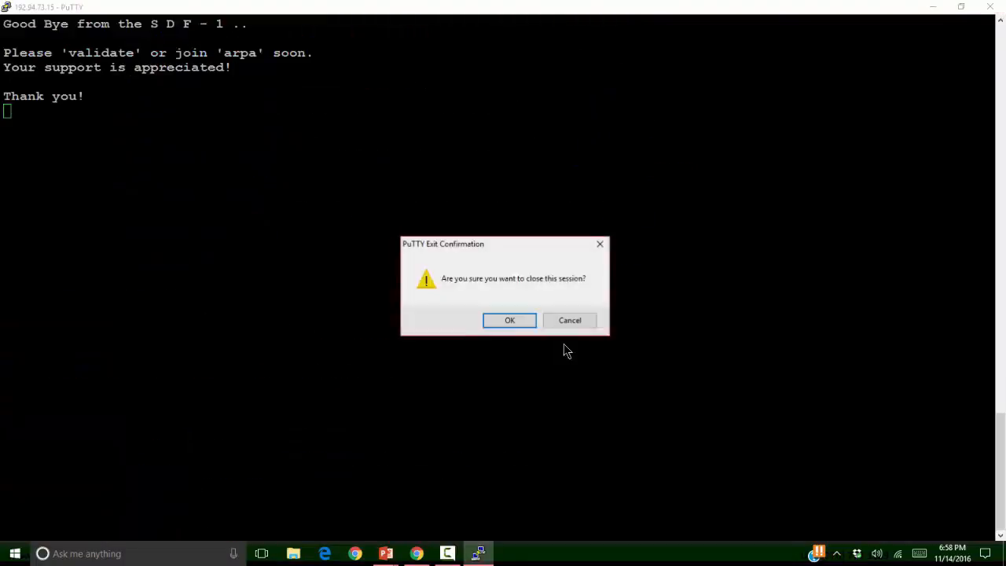
click(509, 321)
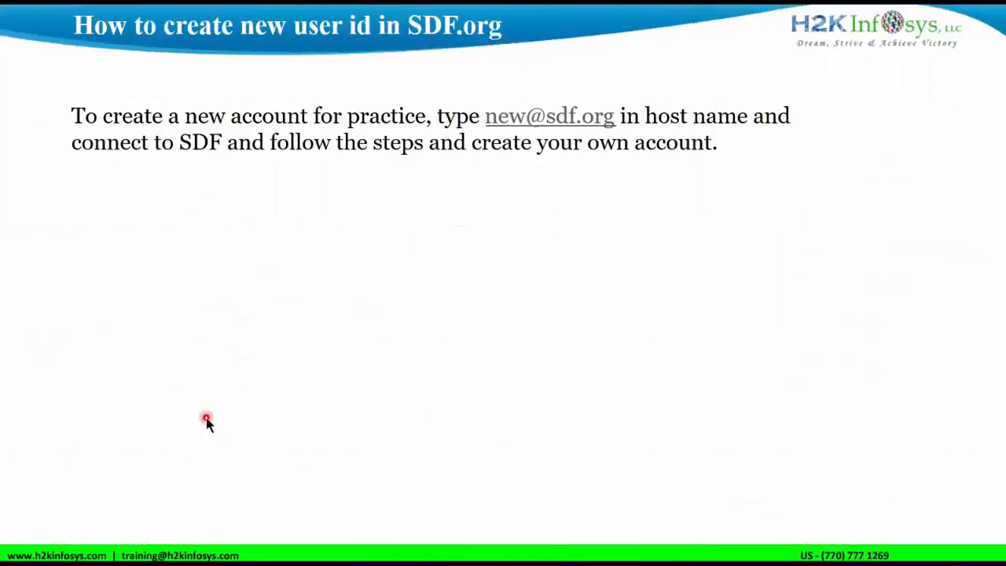
mouse_move(487, 195)
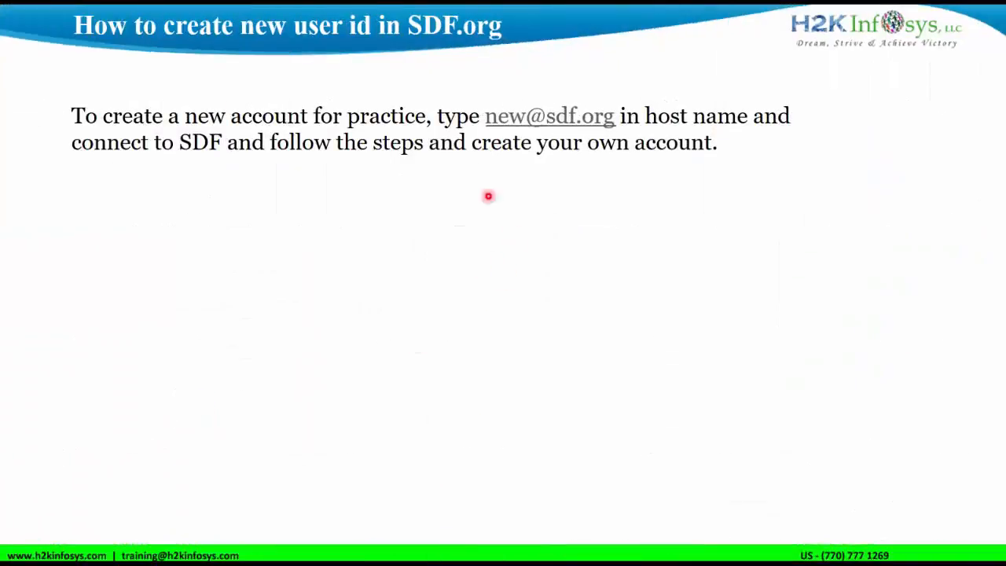
mouse_move(586, 173)
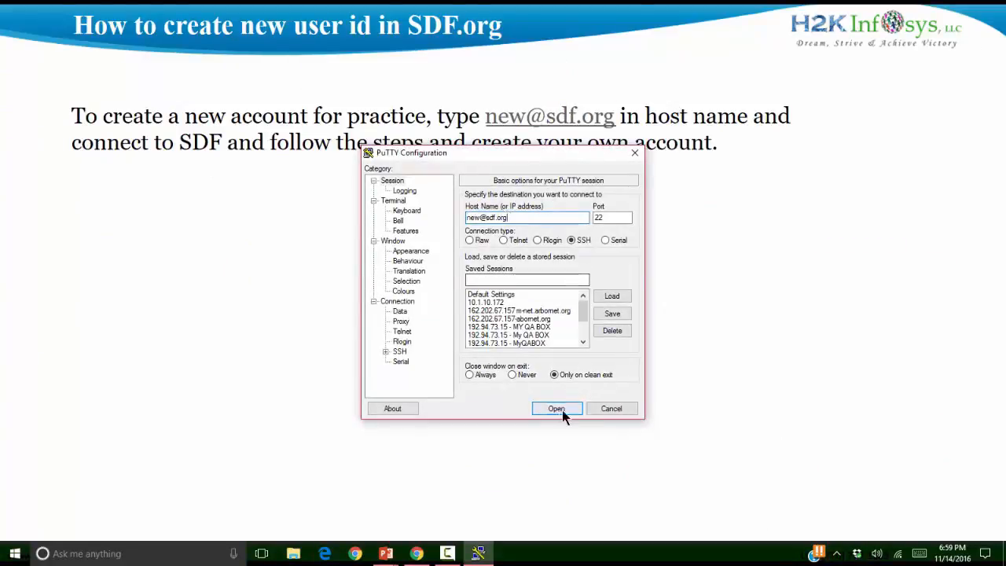
click(557, 408)
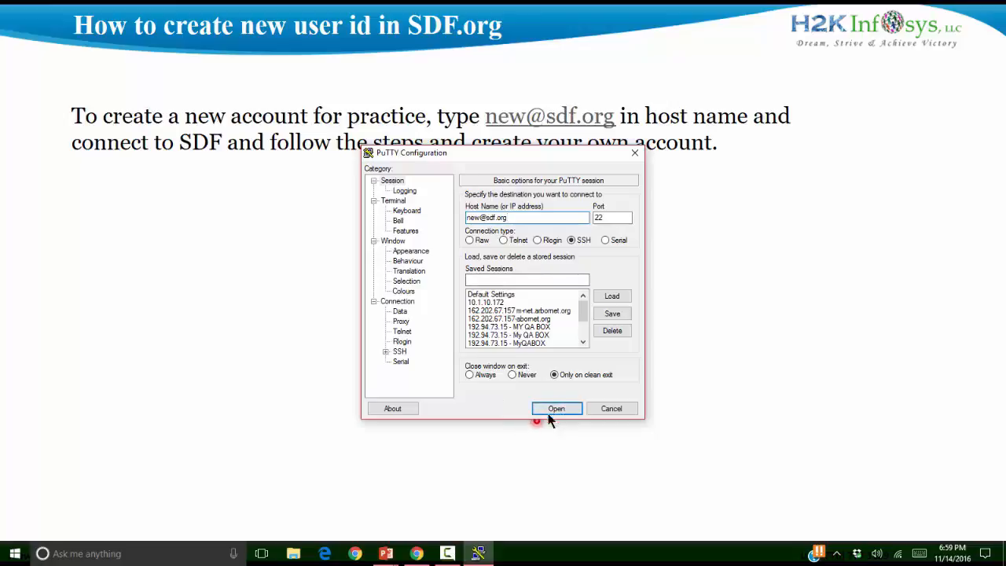